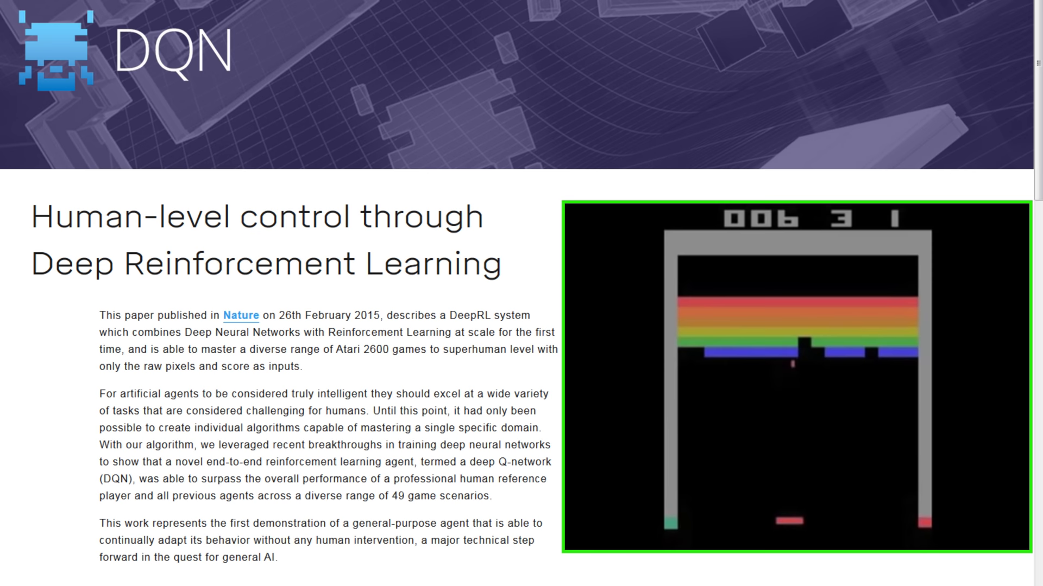
# Enable Developer Tools for the Computerphile site via the Code menu
pyautogui.scroll(-3)
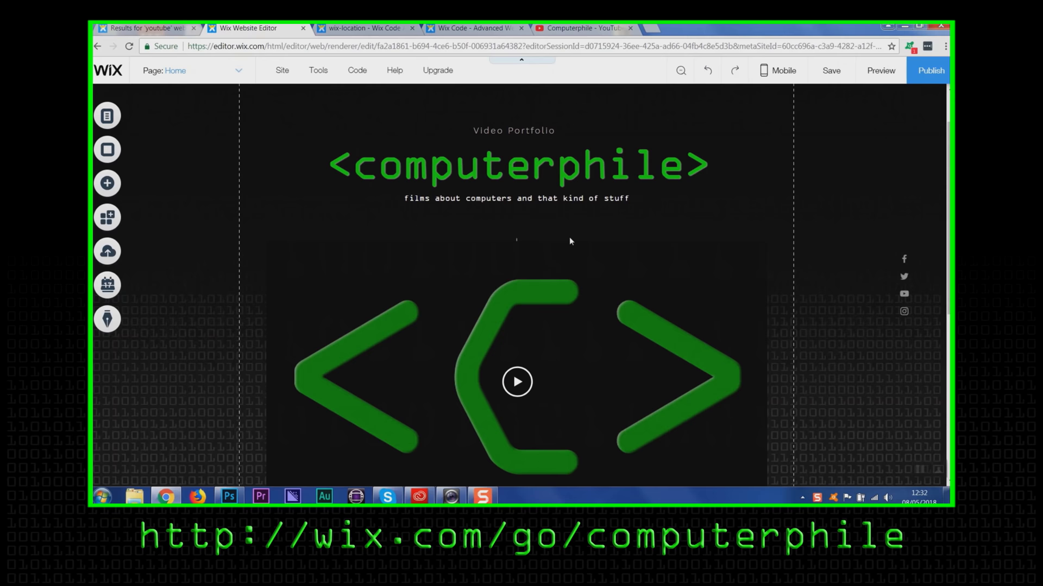
pyautogui.click(356, 71)
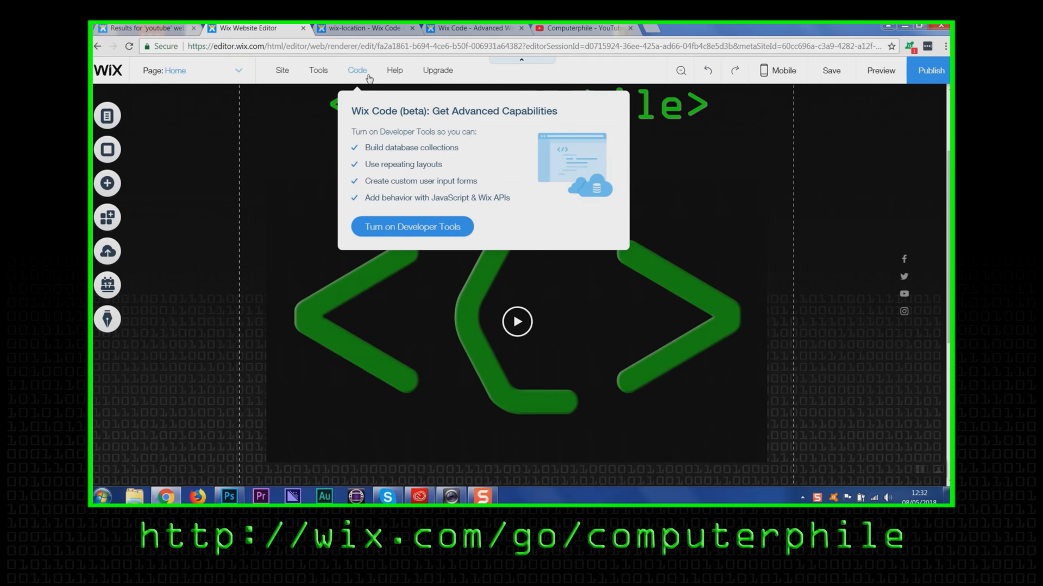
pyautogui.click(411, 227)
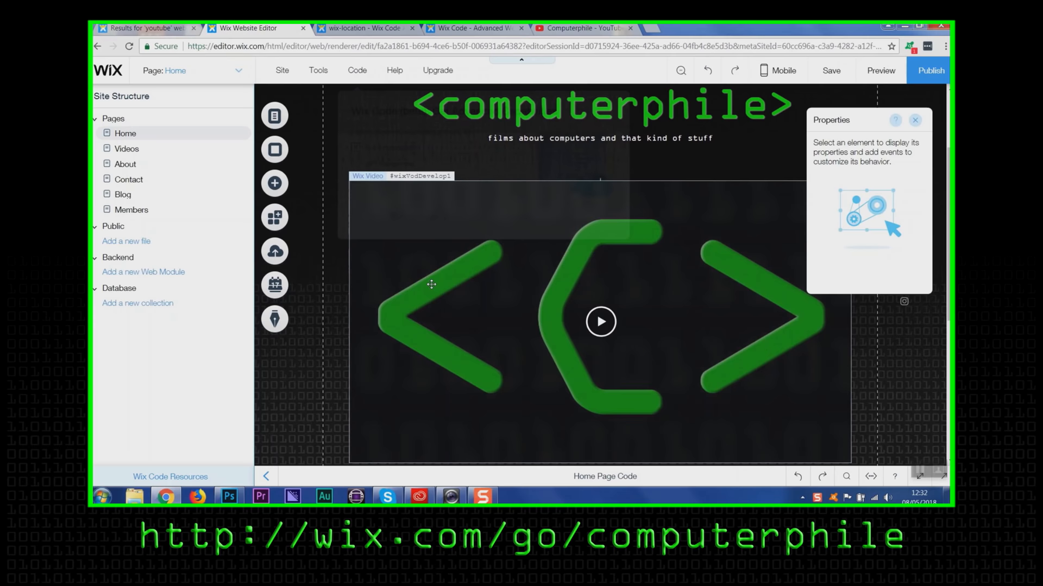